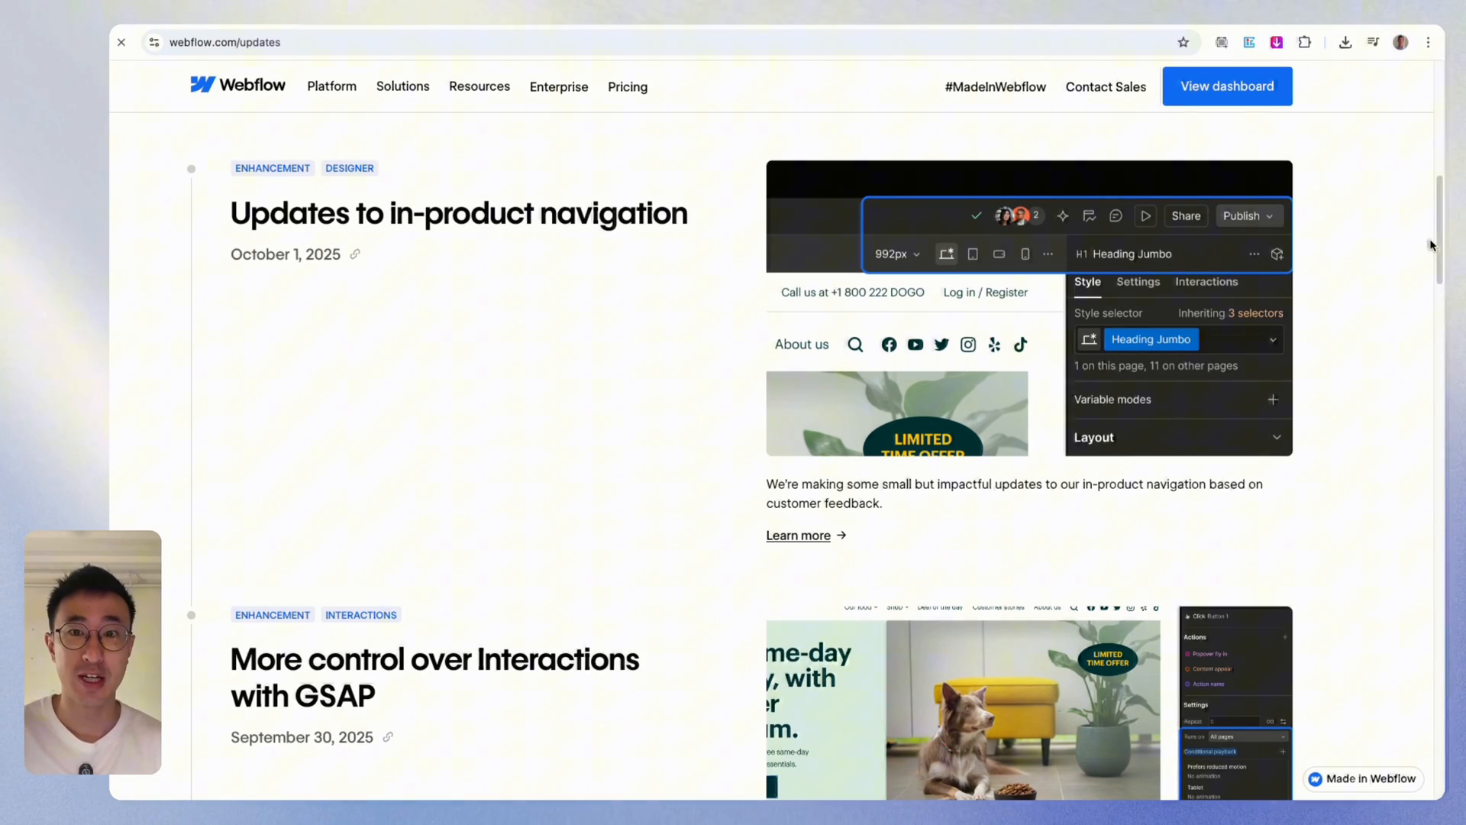
Step: Show the site's publishing destinations listing its domains from the Designer top bar
{"action": "left_click", "coordinate": [458, 214]}
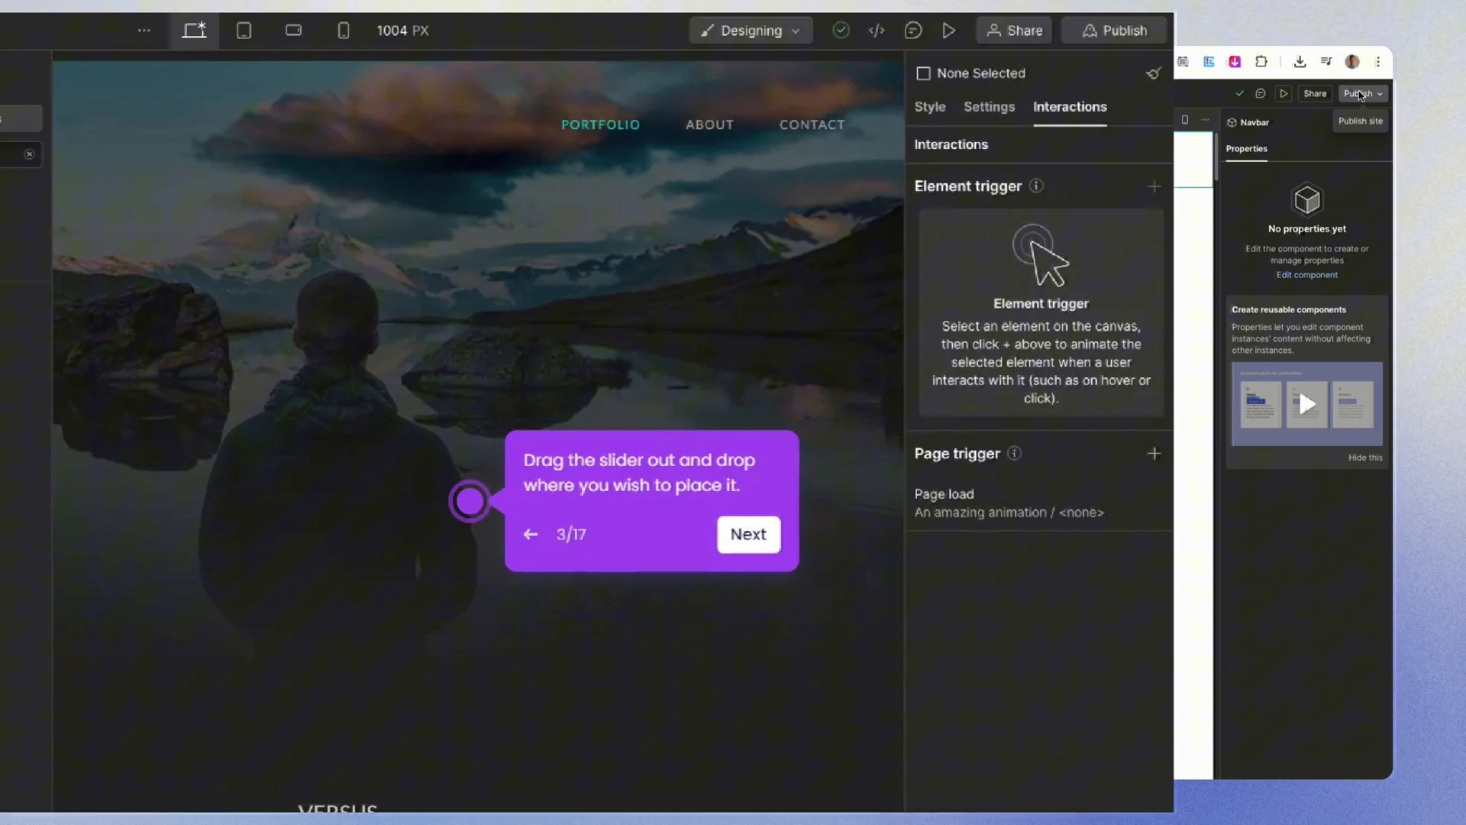
{"action": "left_click", "coordinate": [1359, 94]}
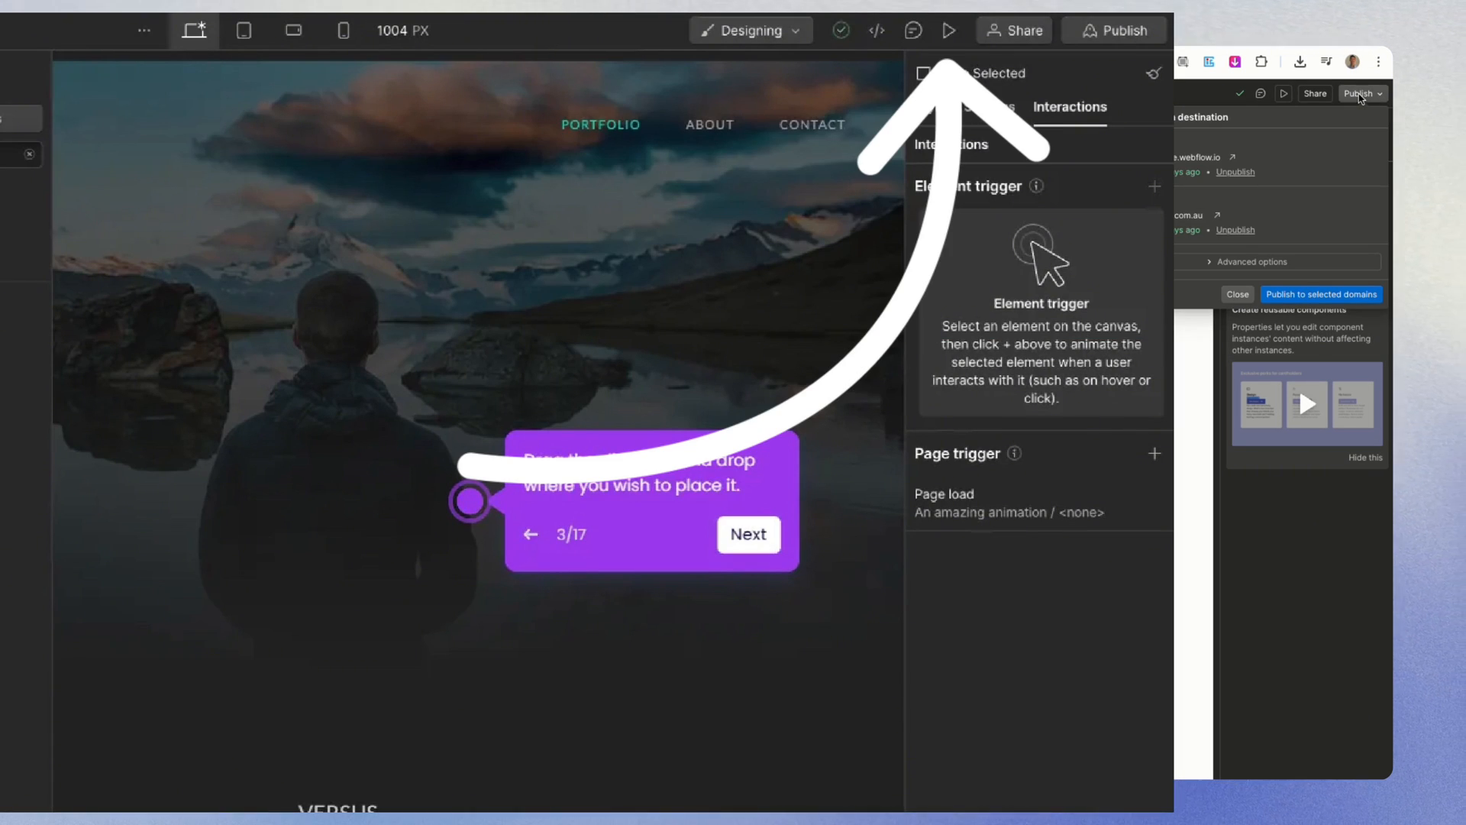